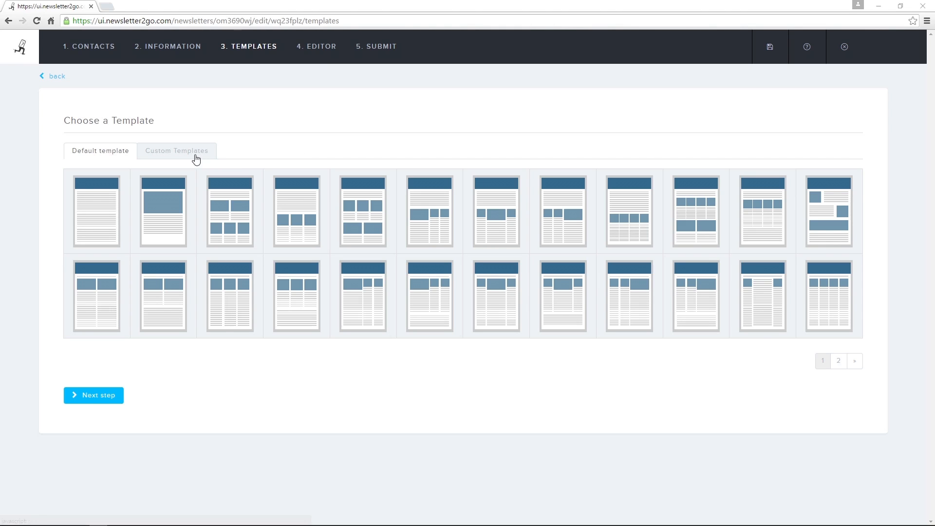
# Load the 1-2-3 default template into the editor, confirming the load-template dialog
pyautogui.click(177, 151)
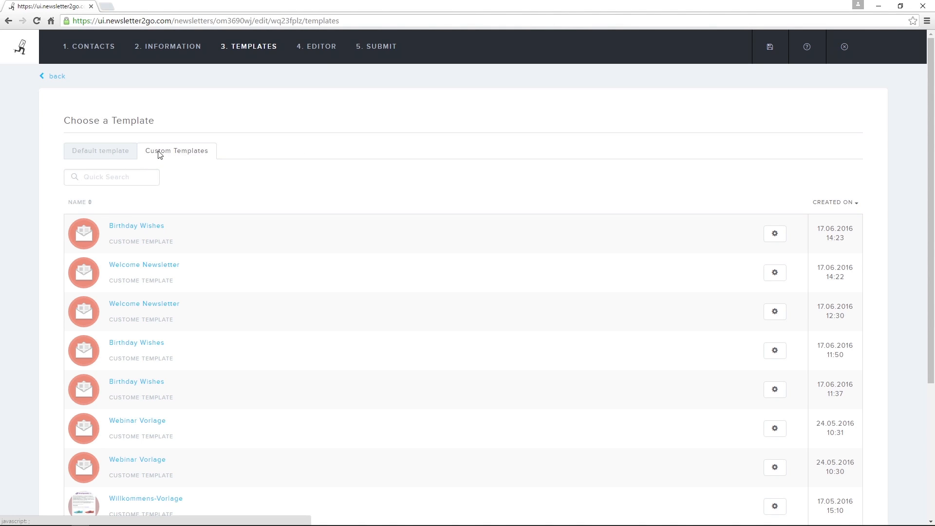
pyautogui.click(101, 151)
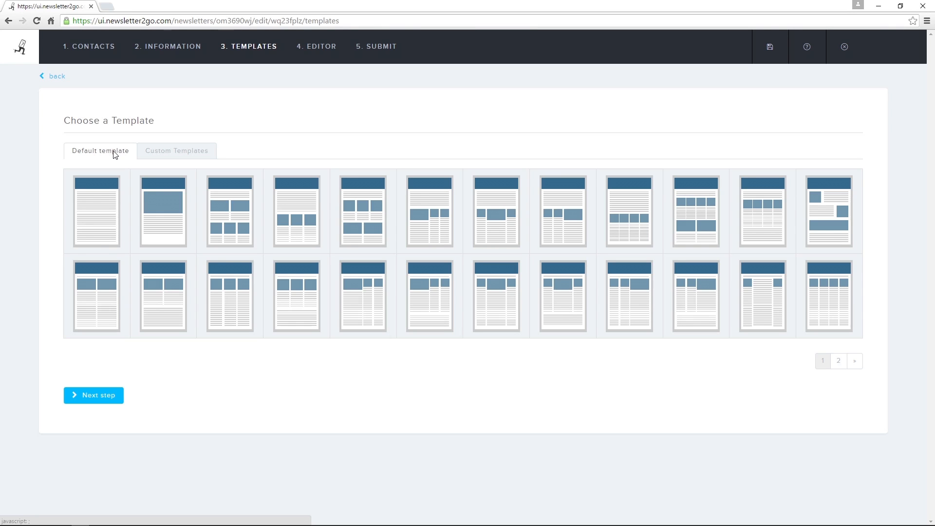
pyautogui.click(228, 210)
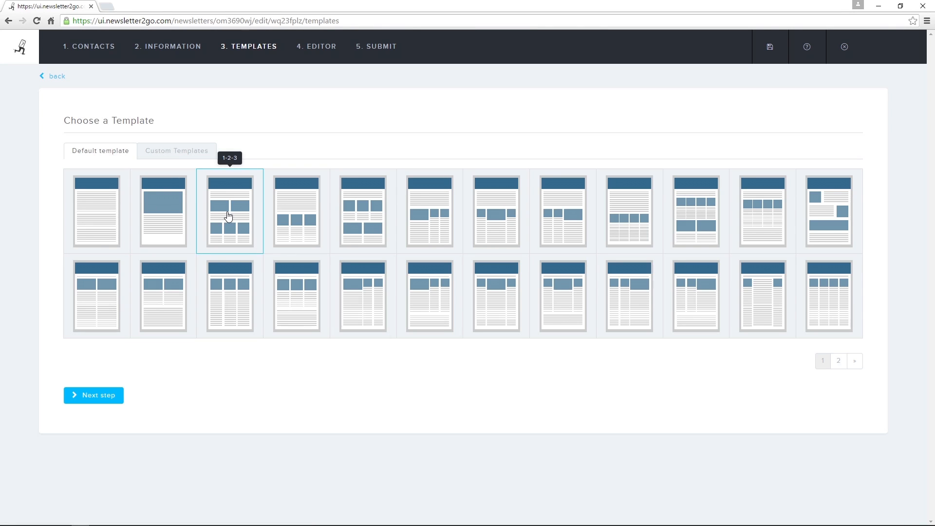
pyautogui.click(229, 211)
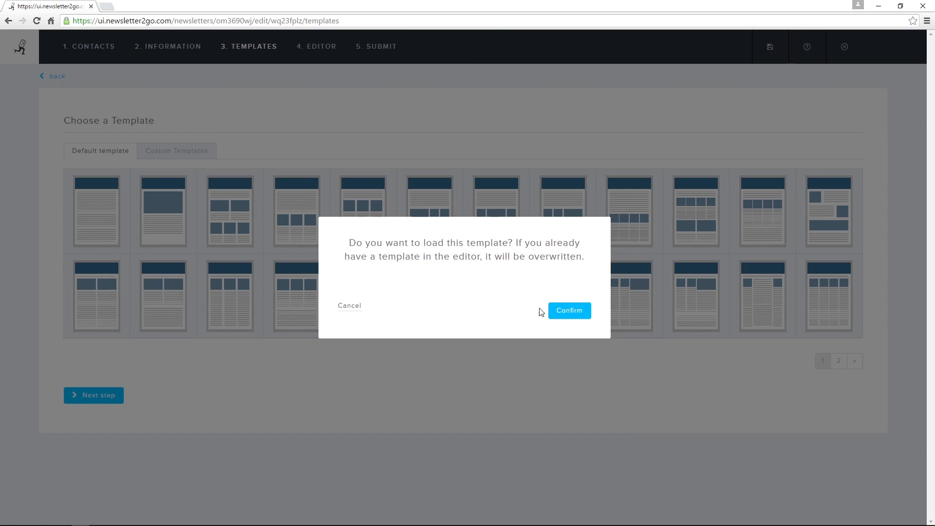
pyautogui.click(568, 311)
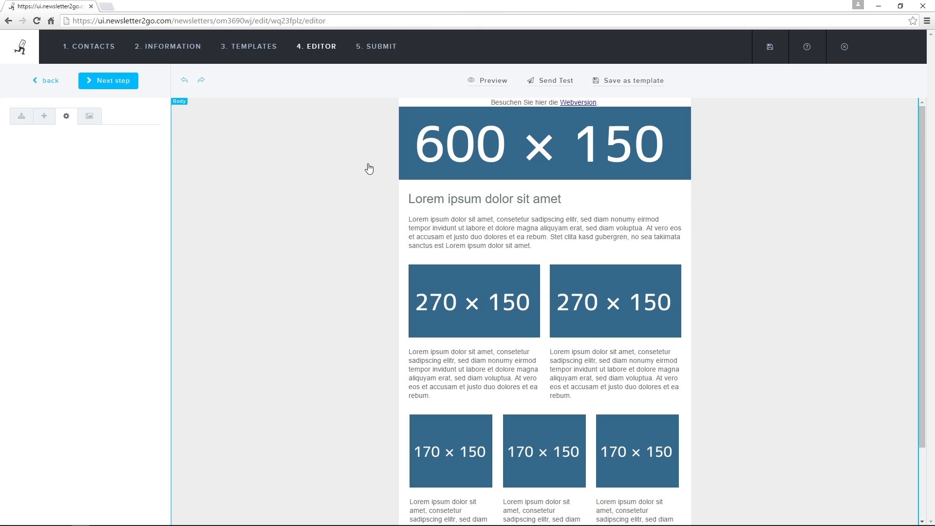
pyautogui.moveTo(339, 165)
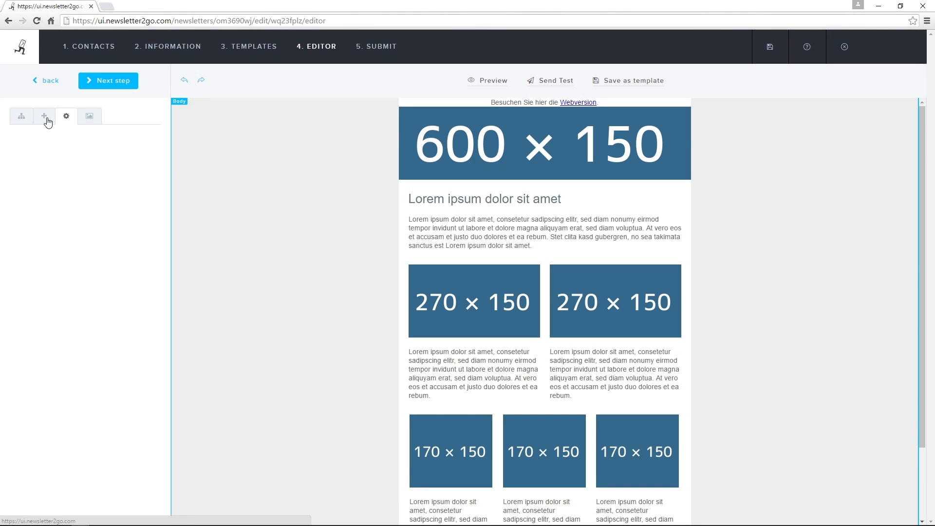
pyautogui.click(21, 116)
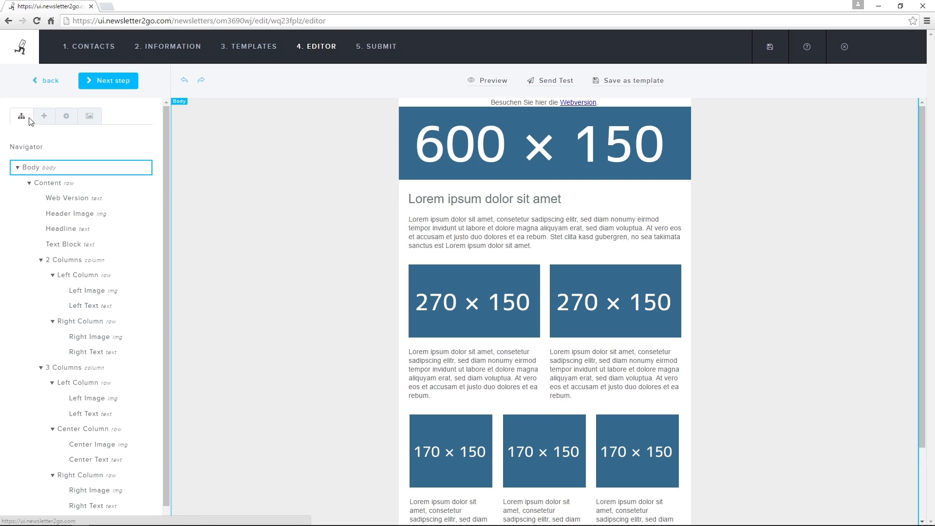
pyautogui.click(66, 116)
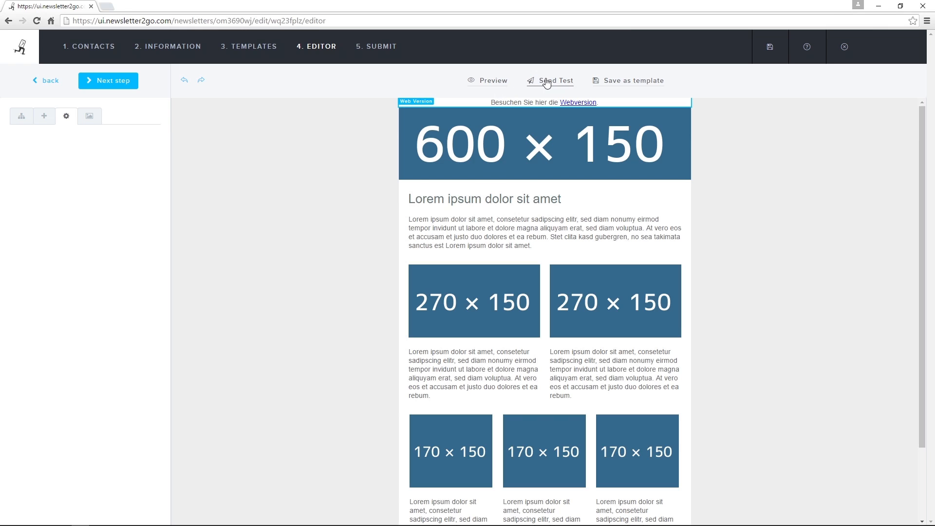
pyautogui.click(550, 80)
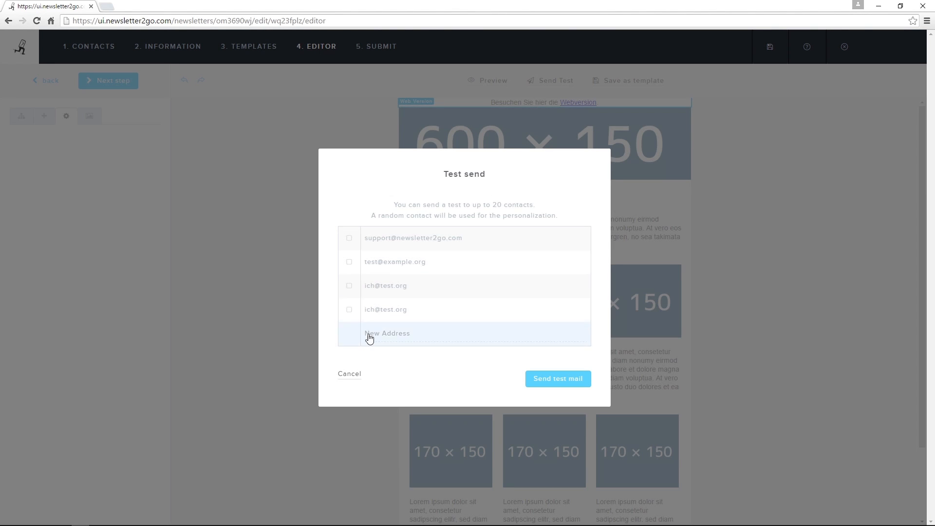
pyautogui.click(350, 374)
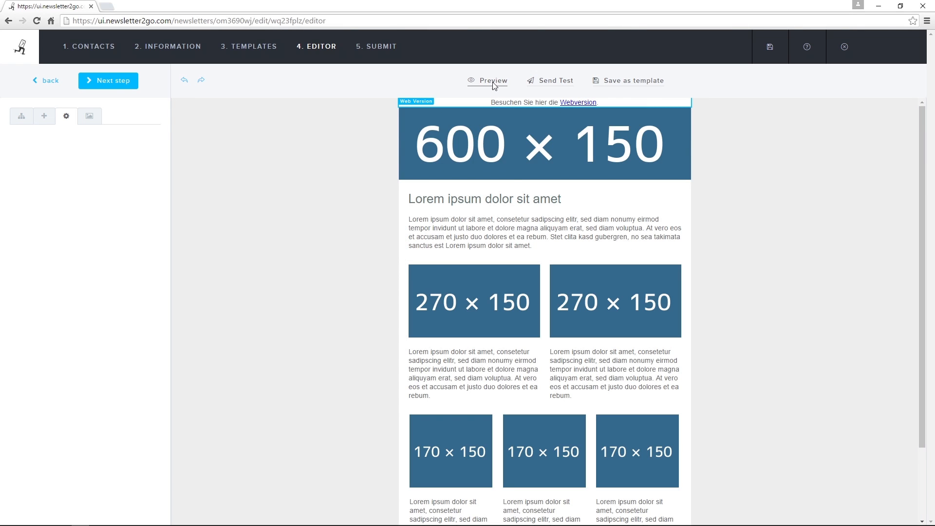
pyautogui.click(491, 80)
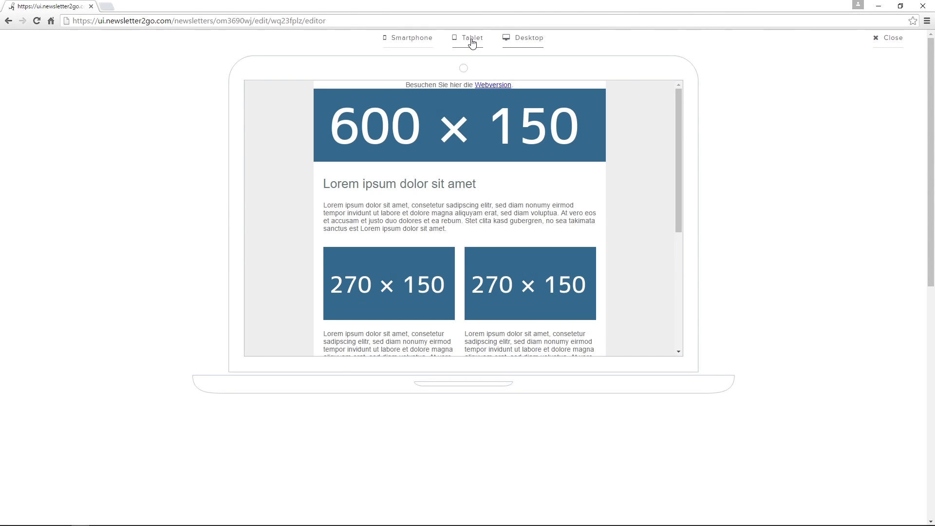
pyautogui.click(408, 38)
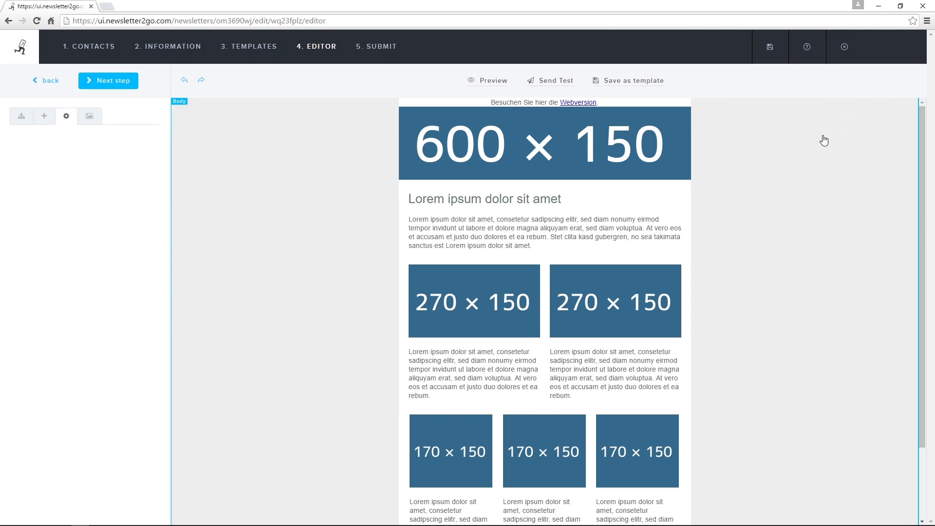
pyautogui.moveTo(781, 173)
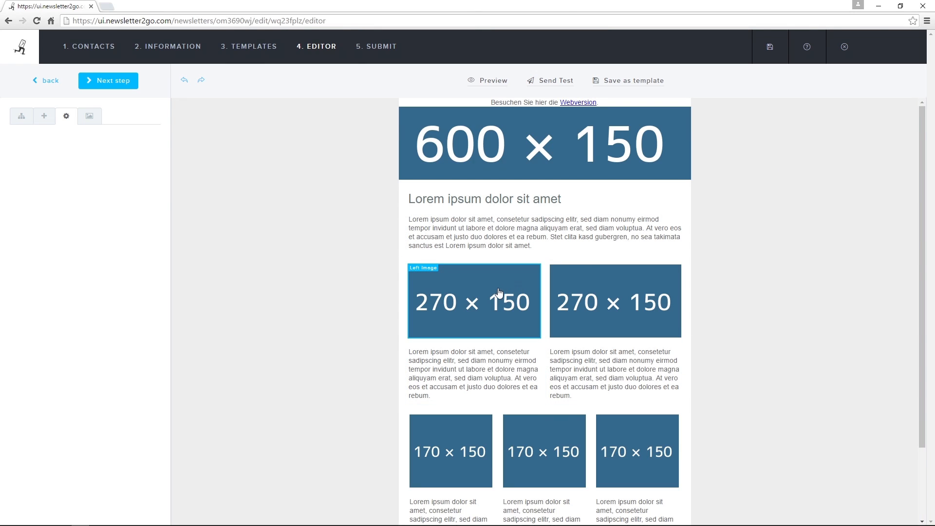
# Select the left 270 × 150 image, the right column's text, then the image again
pyautogui.click(473, 301)
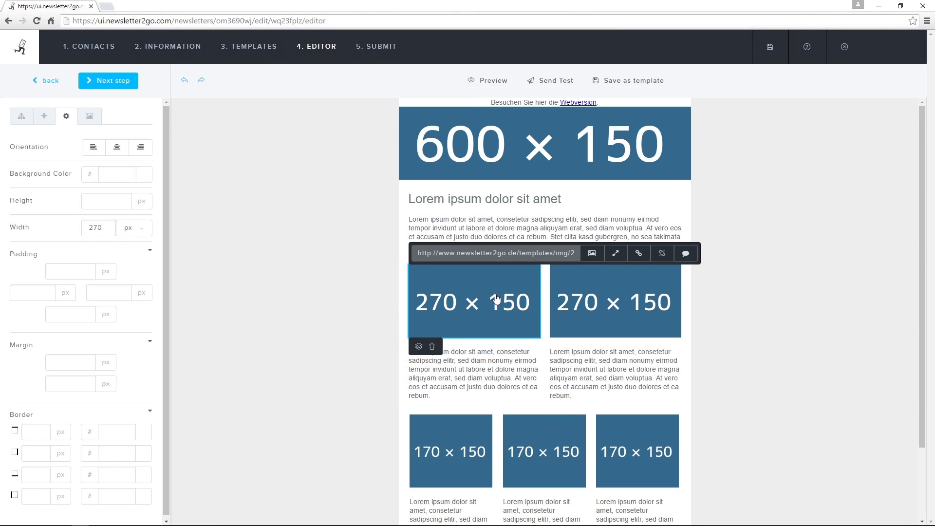
pyautogui.moveTo(578, 306)
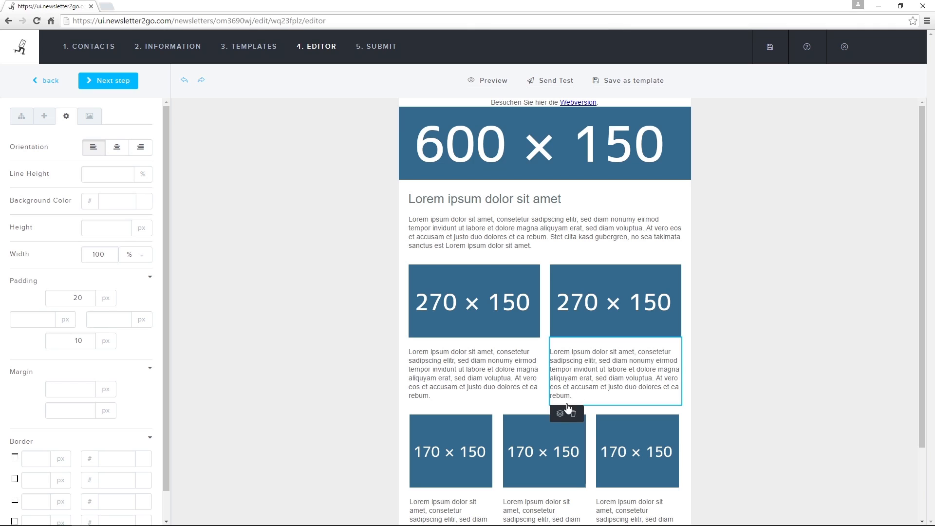
pyautogui.click(543, 450)
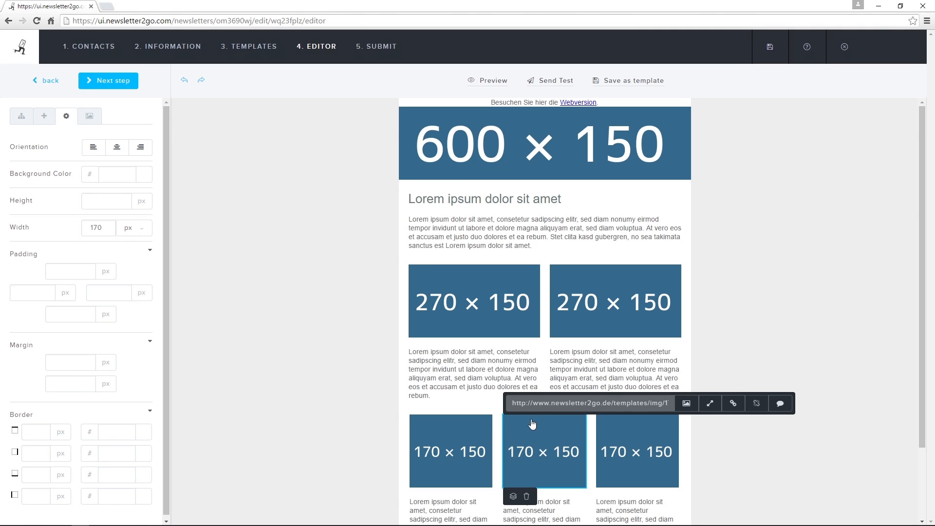
pyautogui.click(474, 300)
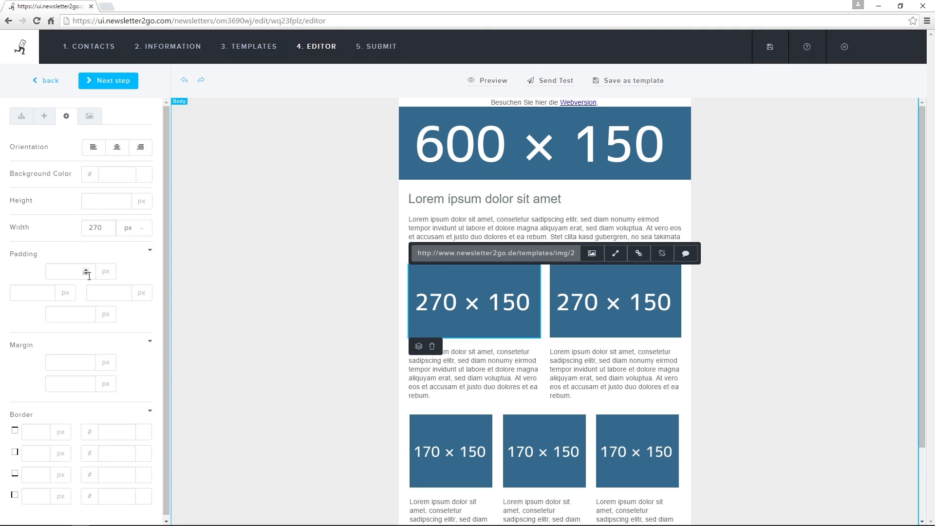
pyautogui.moveTo(130, 392)
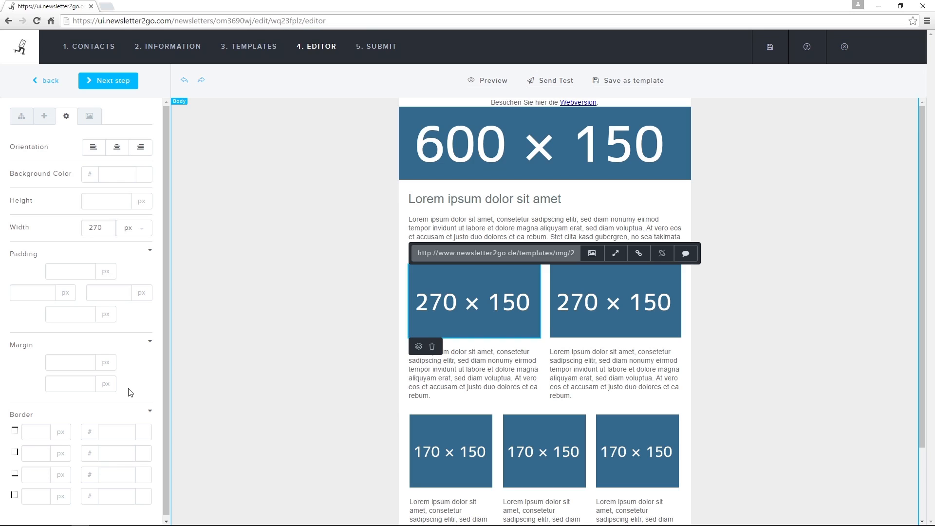
pyautogui.moveTo(258, 368)
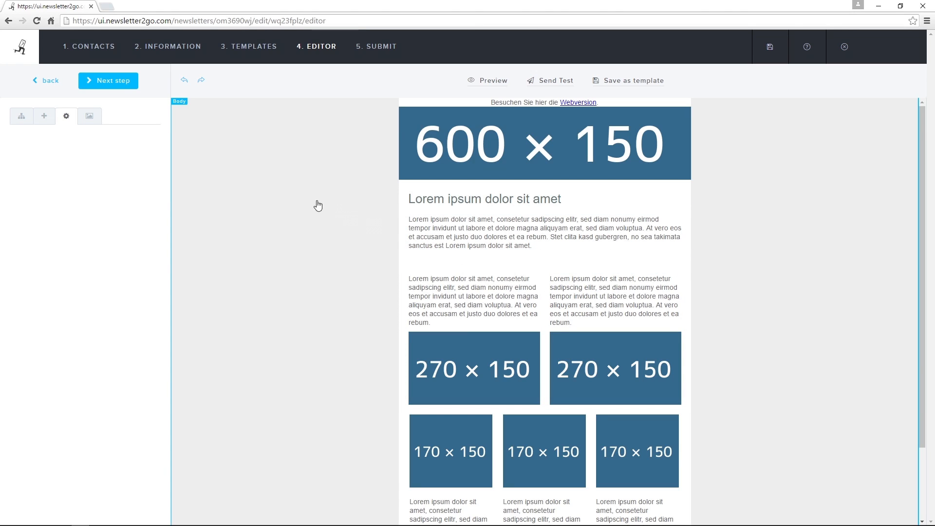
# Drag a predefined two-column text block from the + tab below the intro paragraph
pyautogui.click(43, 116)
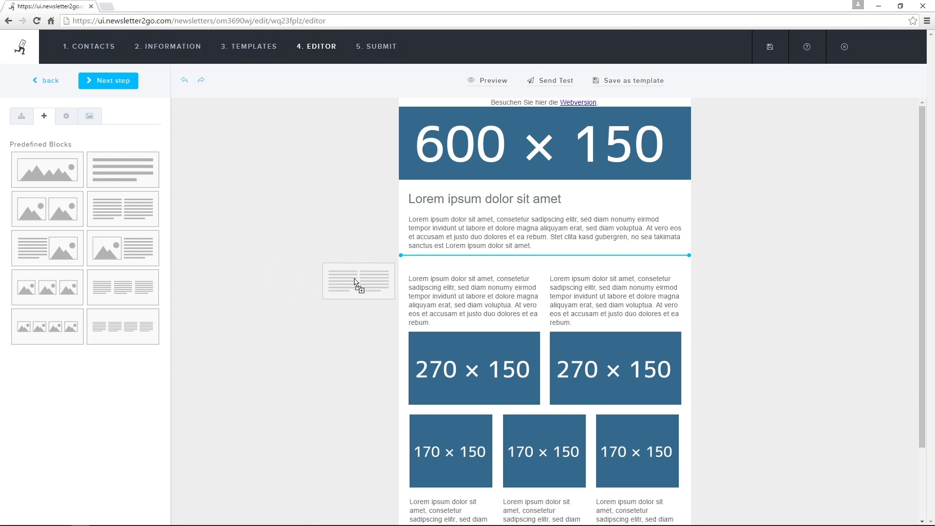
pyautogui.moveTo(358, 280); pyautogui.dragTo(549, 256)
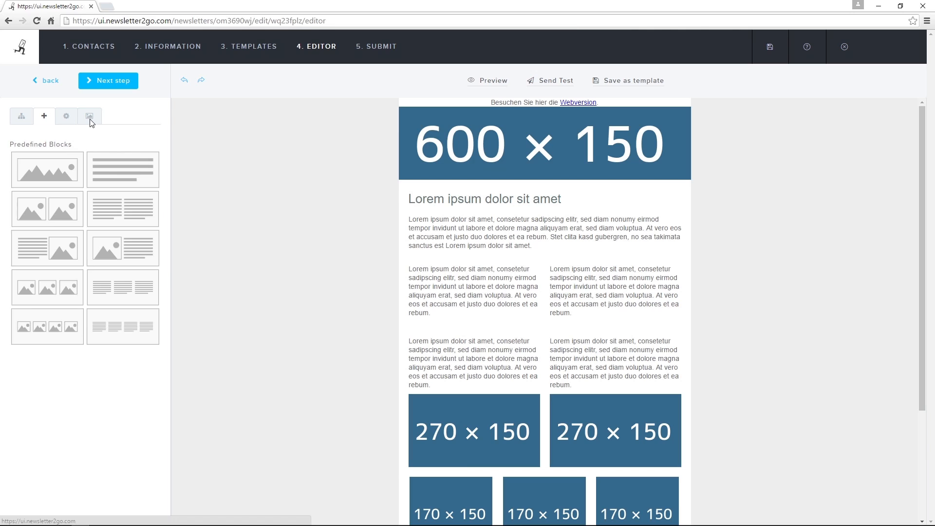
# View the image library, then the Navigator structure tree listing the 2 Columns Text block
pyautogui.click(90, 115)
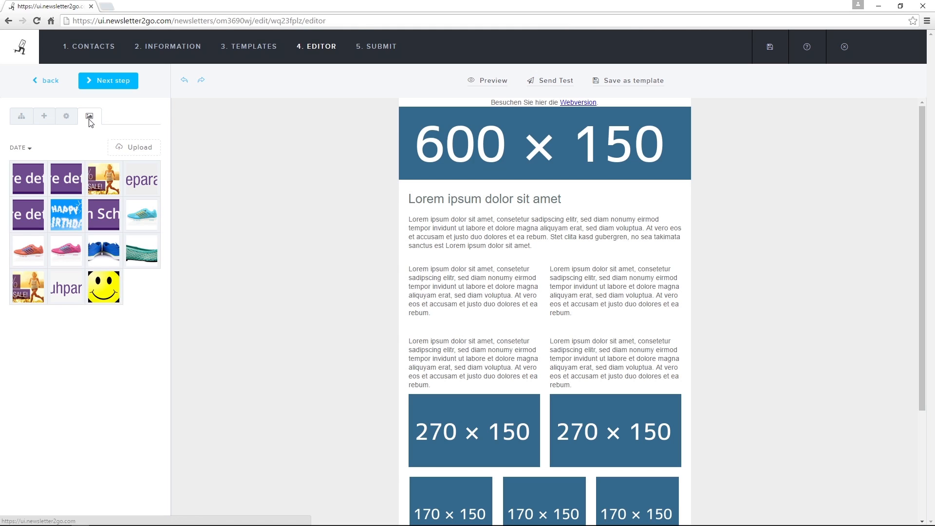
pyautogui.click(21, 116)
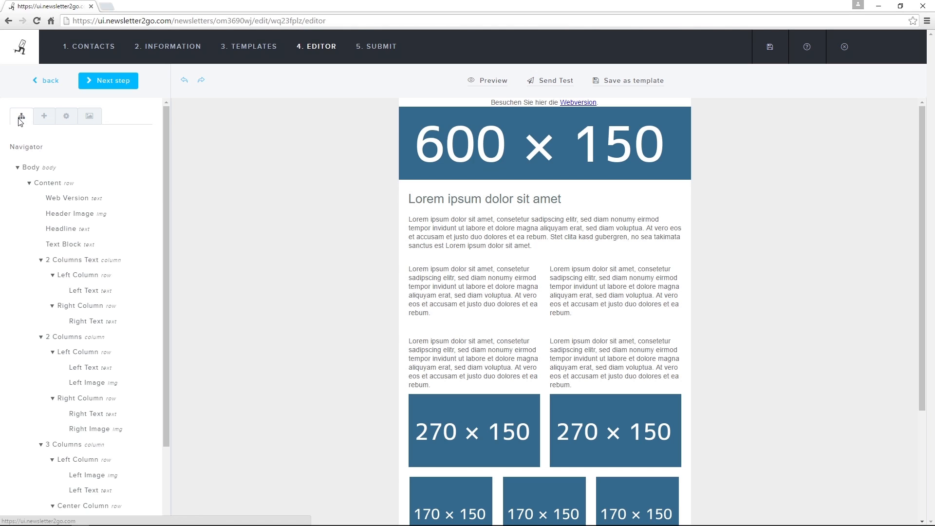